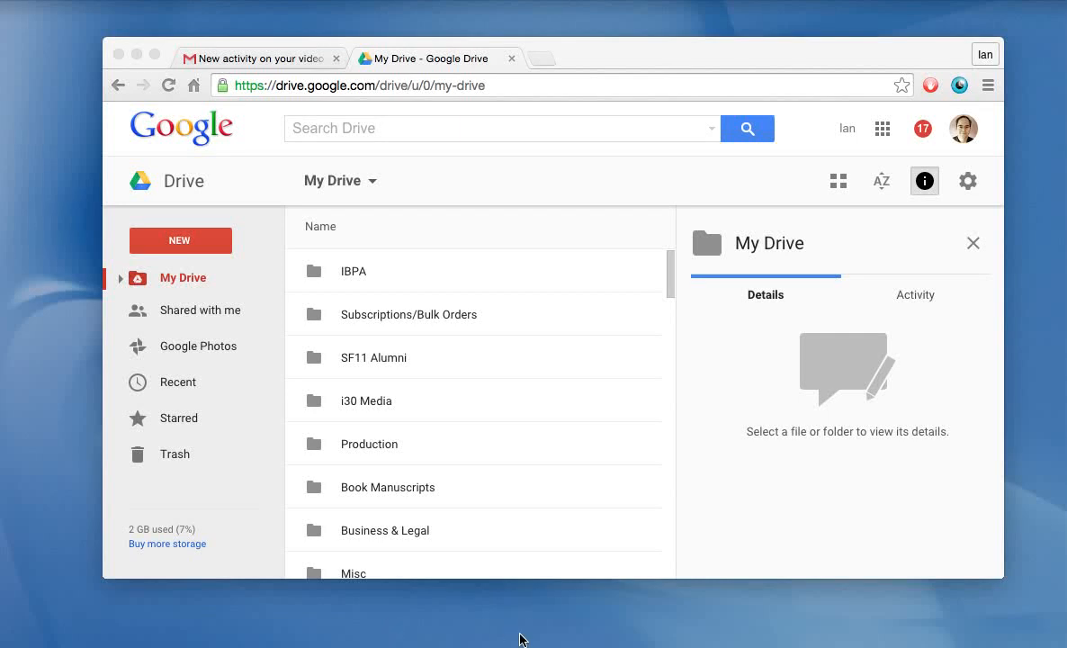
pyautogui.moveTo(562, 352)
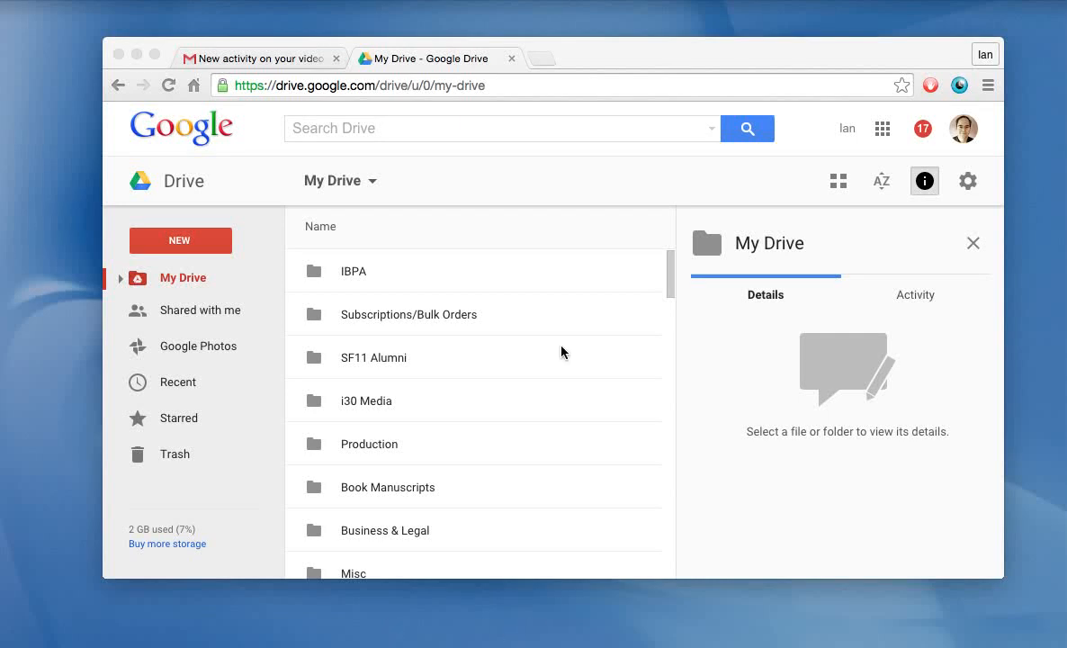
pyautogui.moveTo(539, 405)
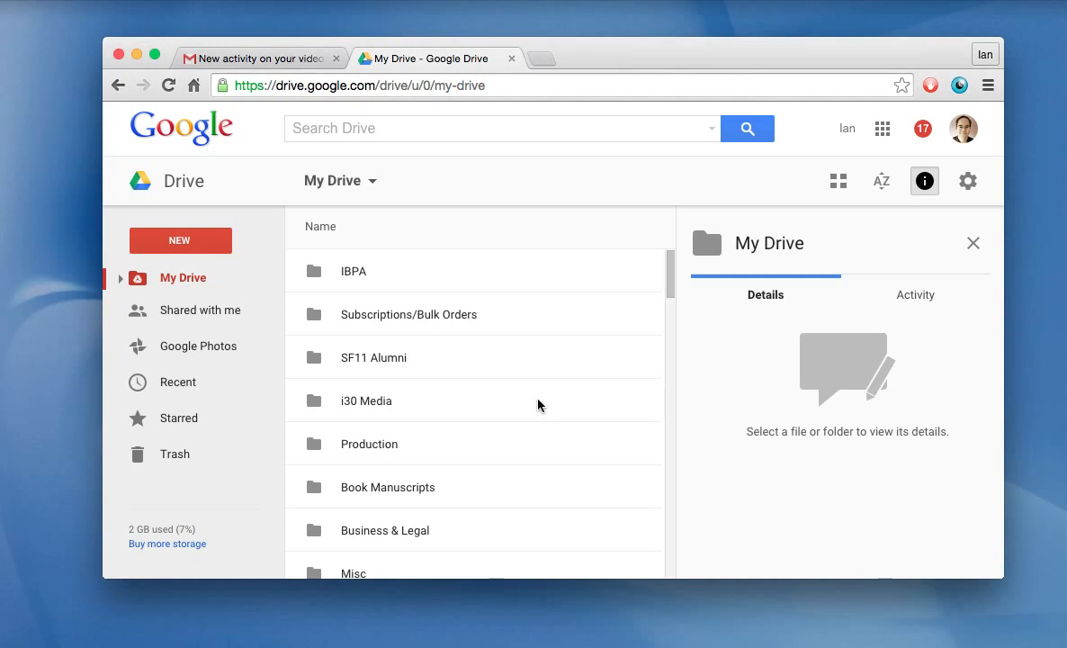
pyautogui.moveTo(591, 632)
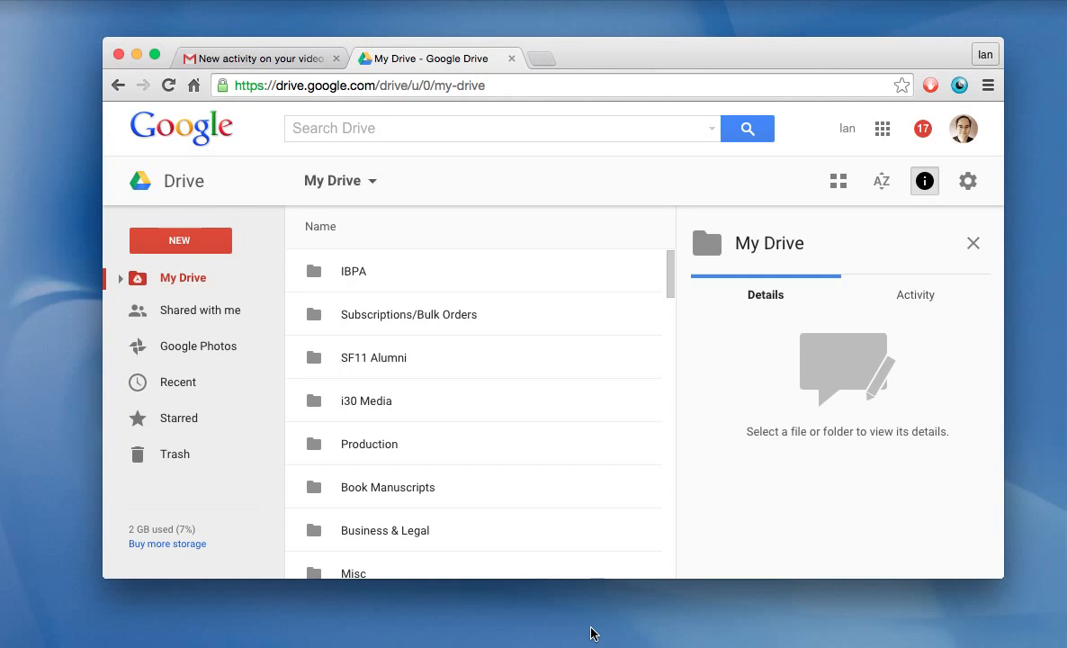
pyautogui.moveTo(620, 255)
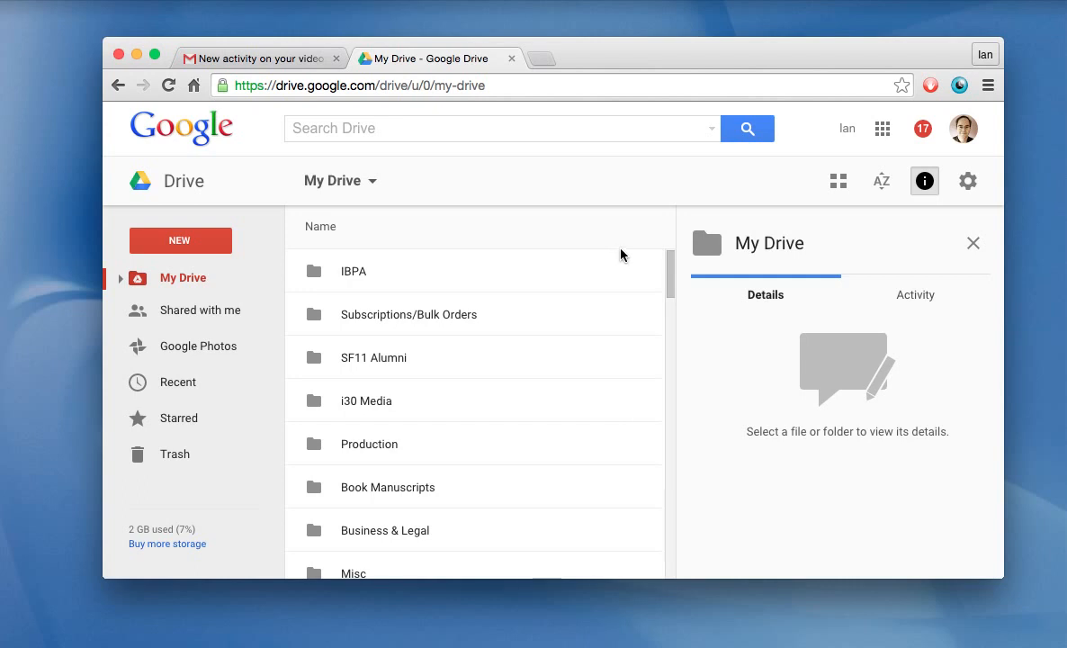
pyautogui.moveTo(441, 108)
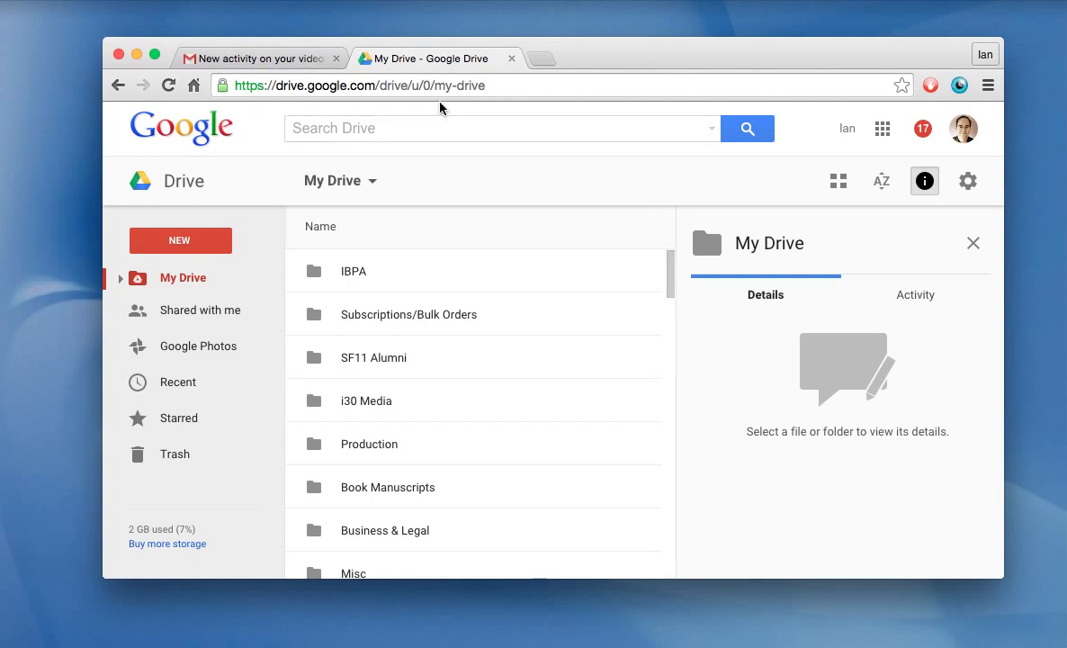
pyautogui.moveTo(335, 106)
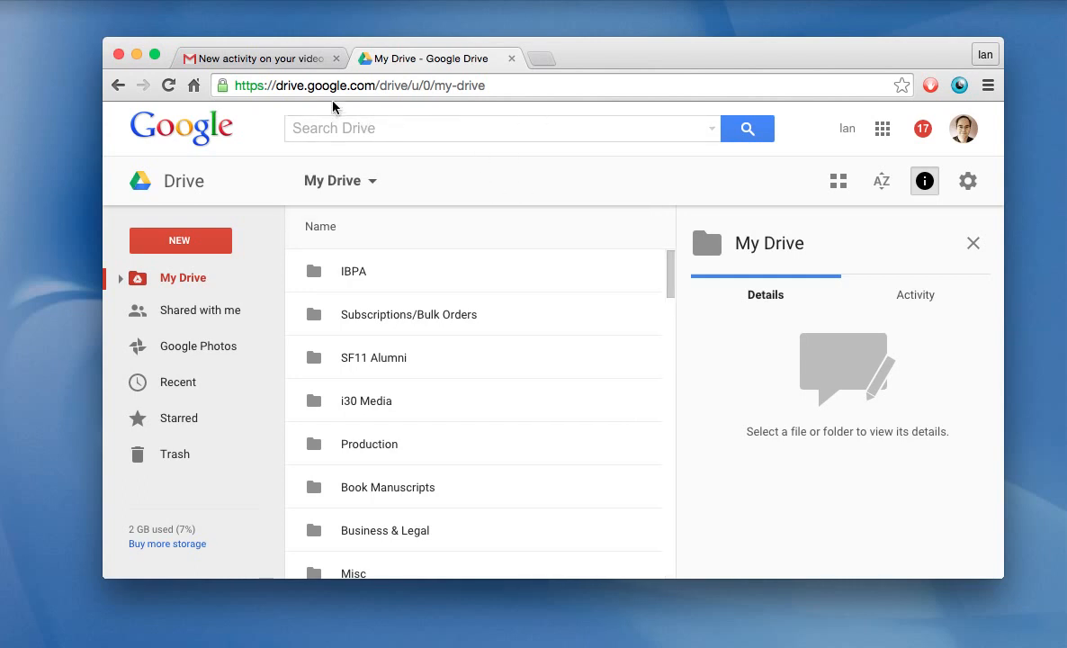
pyautogui.moveTo(540, 156)
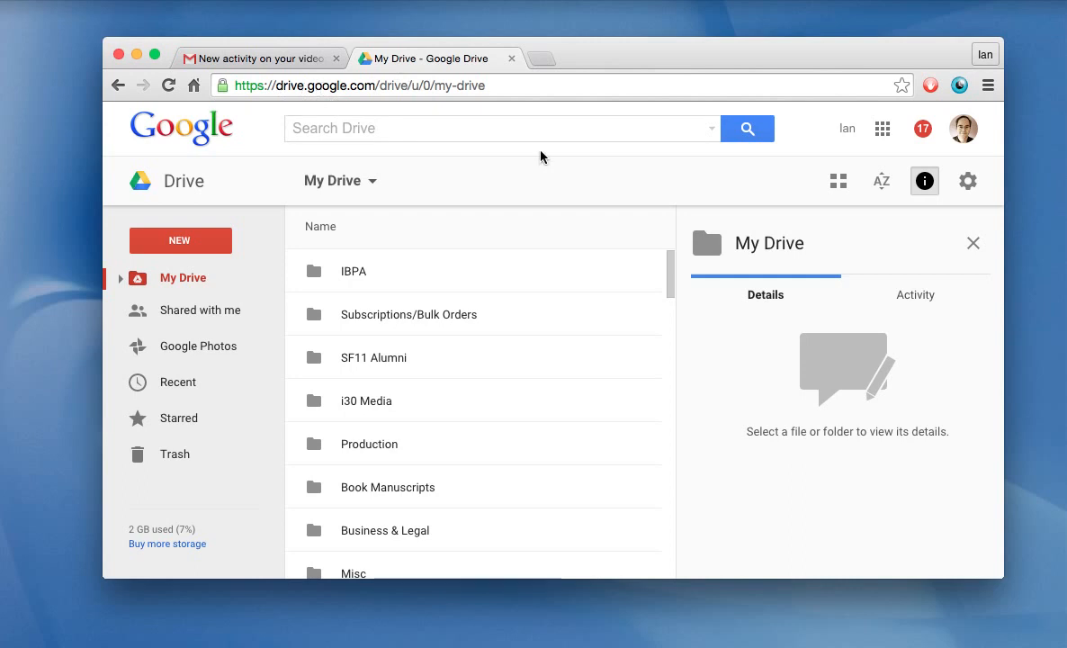
# - Select the i30 Media publicity form, certification letter, Goodreads follow-up, Cheat Sheet thank you and Test1 Docs
pyautogui.scroll(-3)
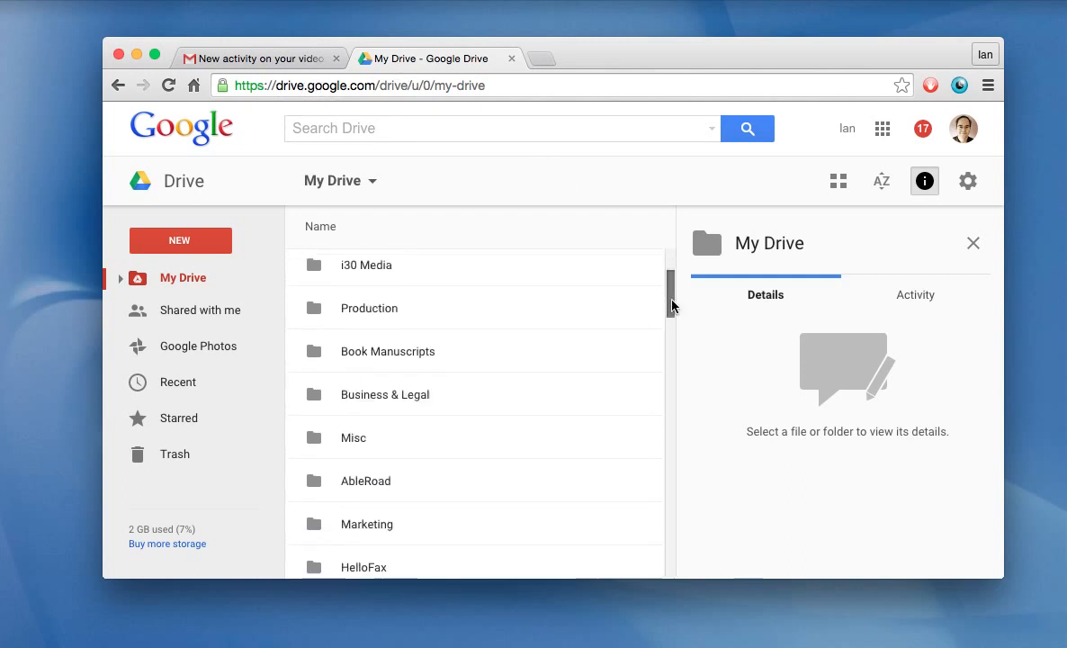
pyautogui.scroll(-3)
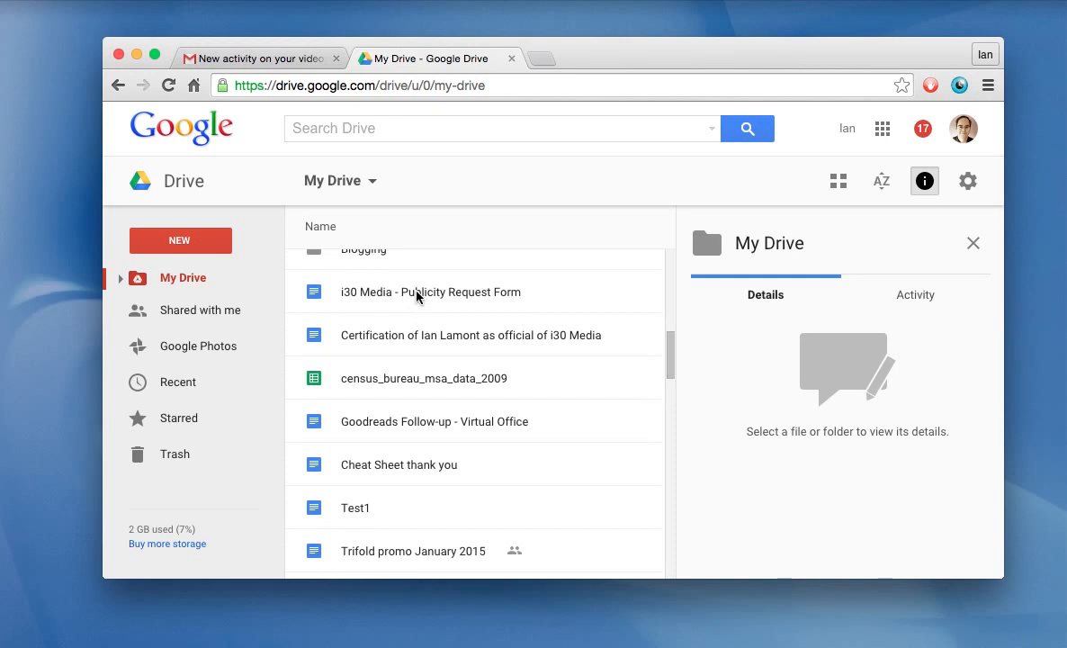
pyautogui.moveTo(438, 299)
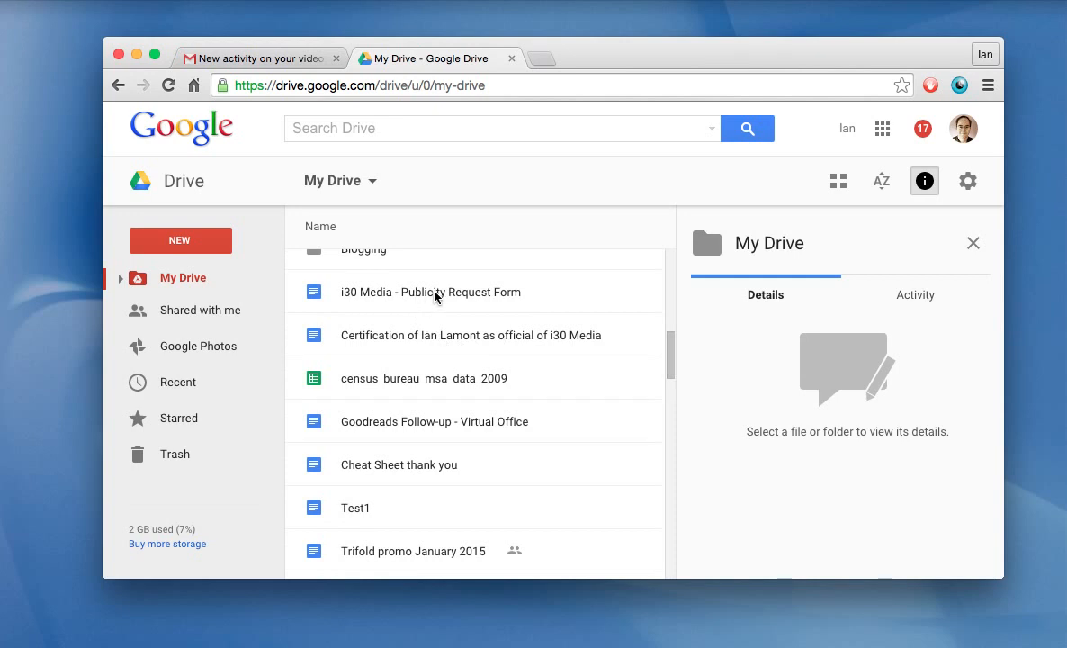
pyautogui.click(430, 292)
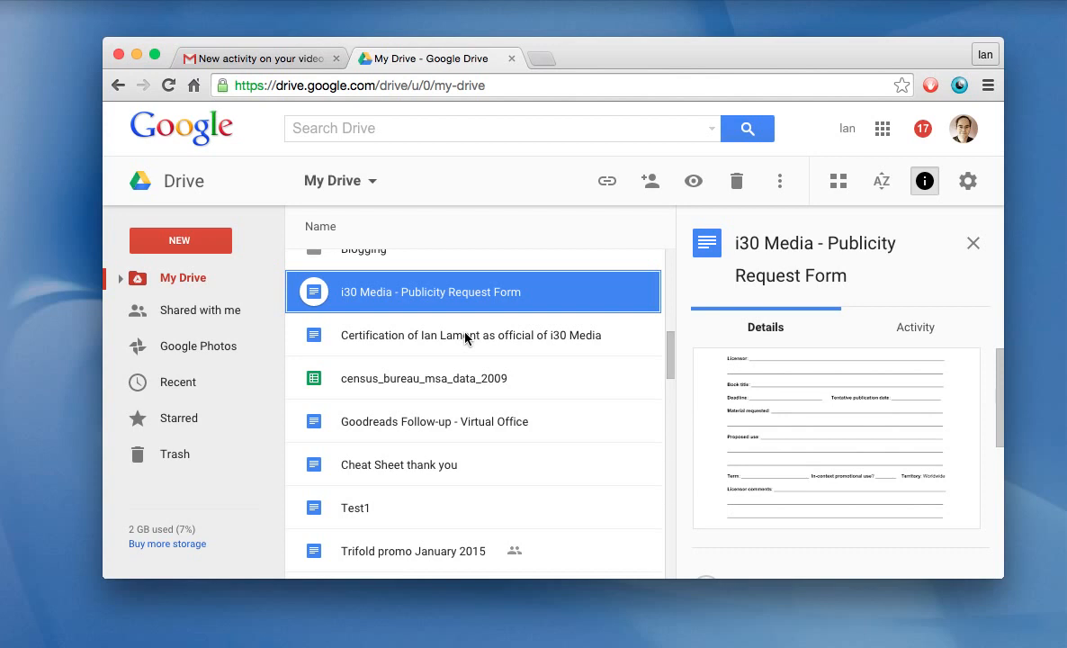
pyautogui.moveTo(477, 300)
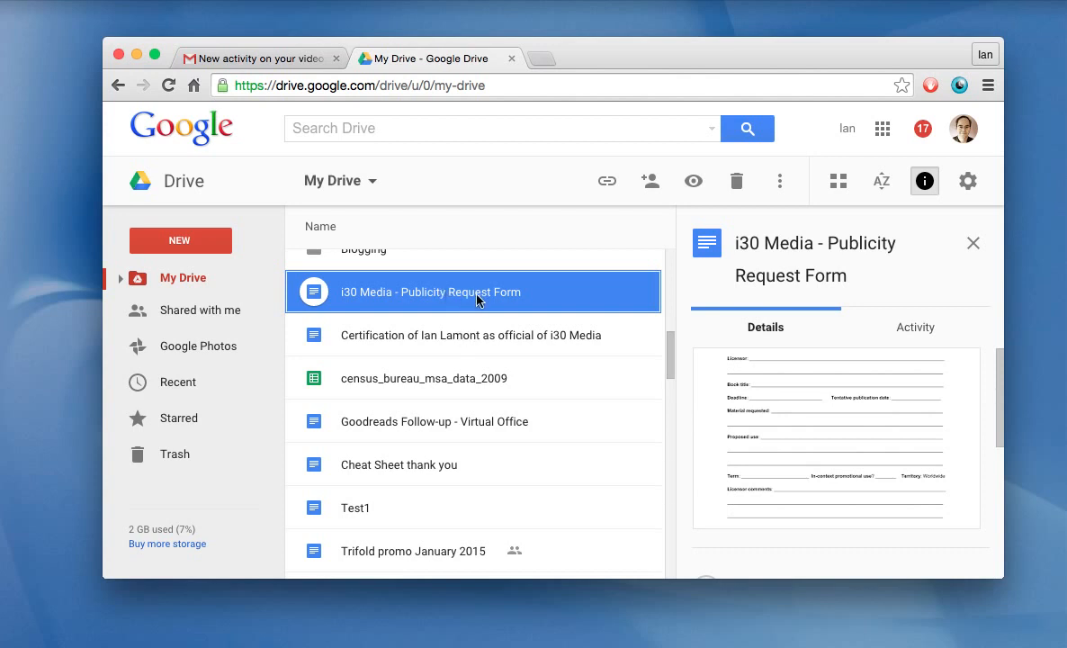
pyautogui.moveTo(468, 344)
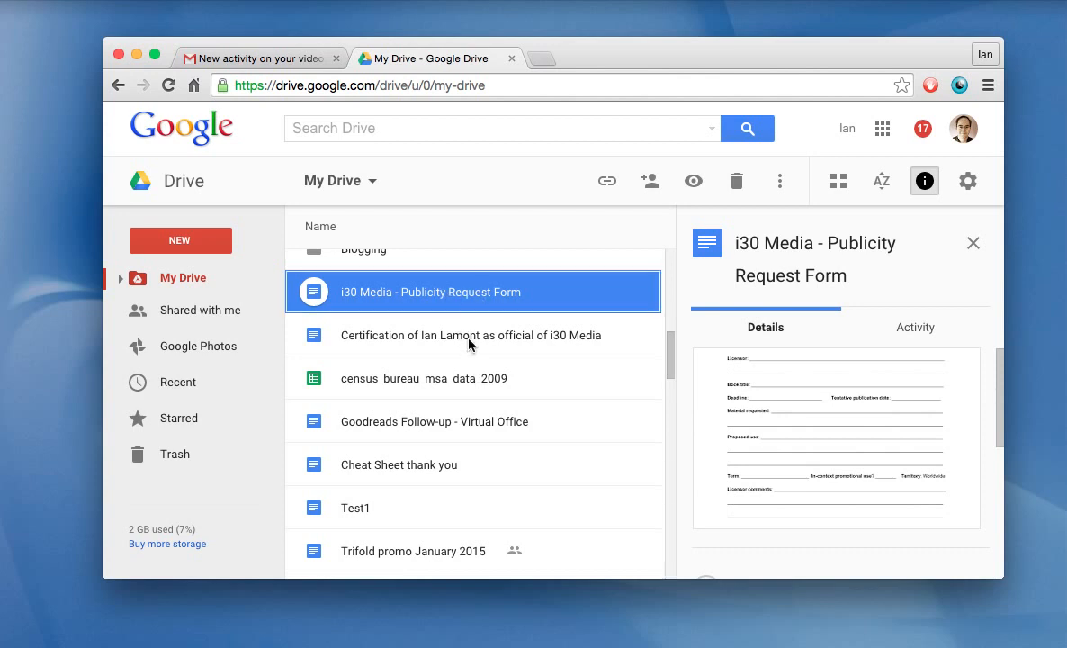
pyautogui.click(470, 334)
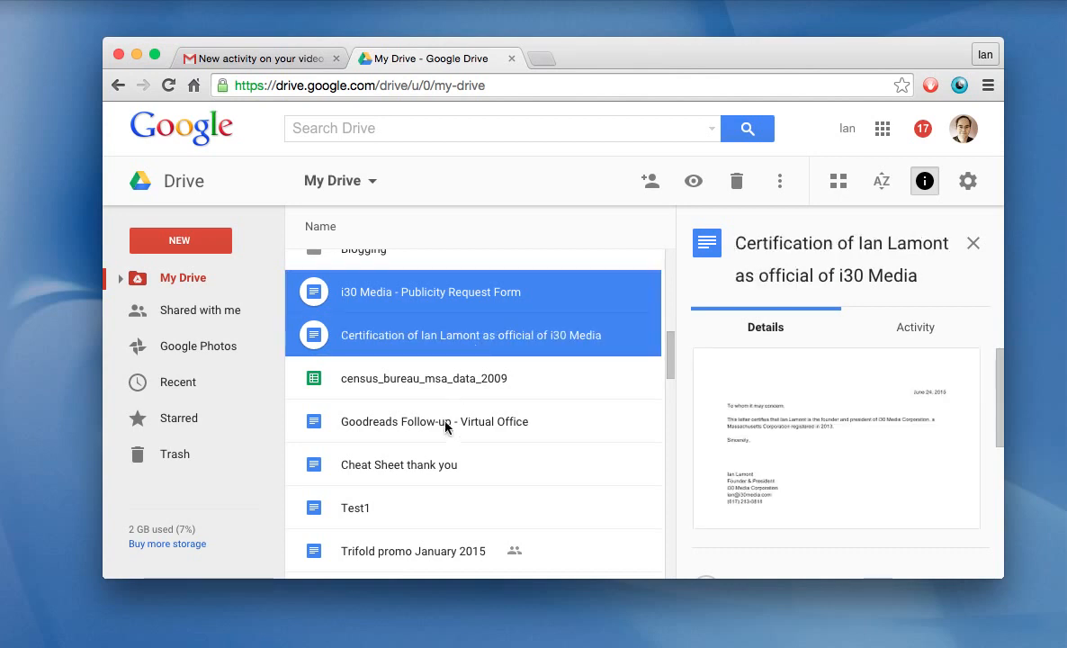
pyautogui.click(398, 465)
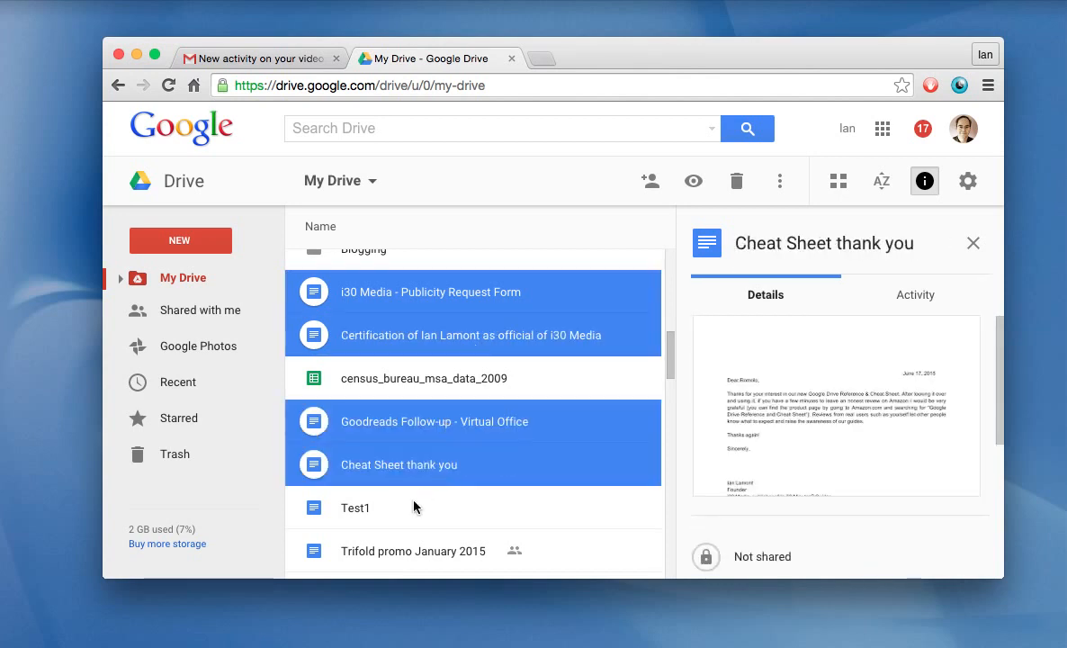
pyautogui.click(355, 508)
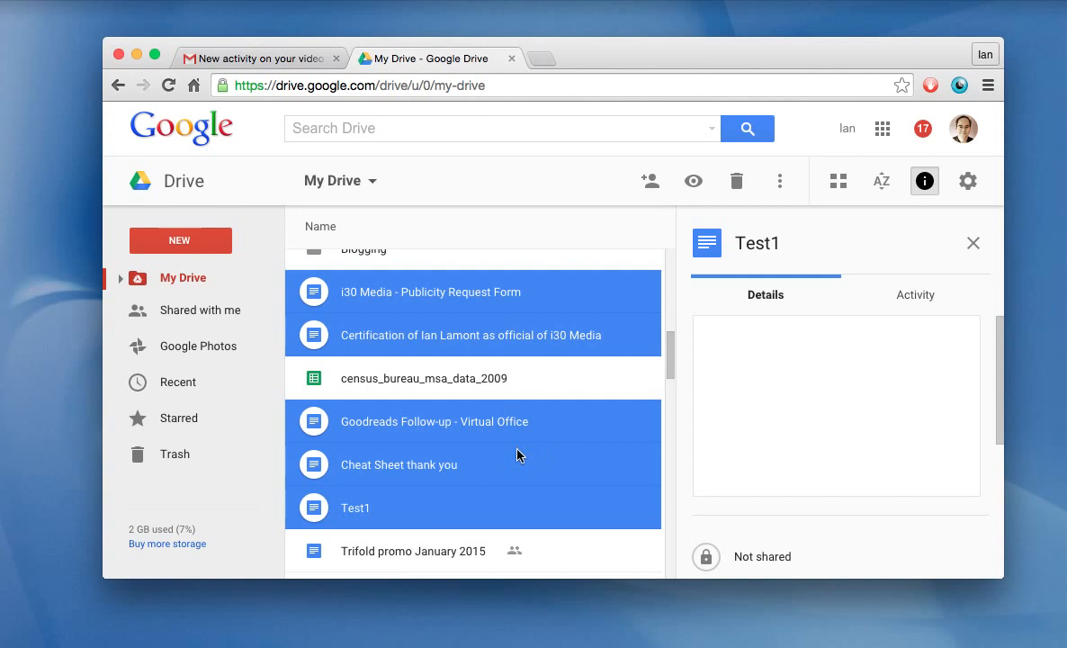
pyautogui.moveTo(521, 481)
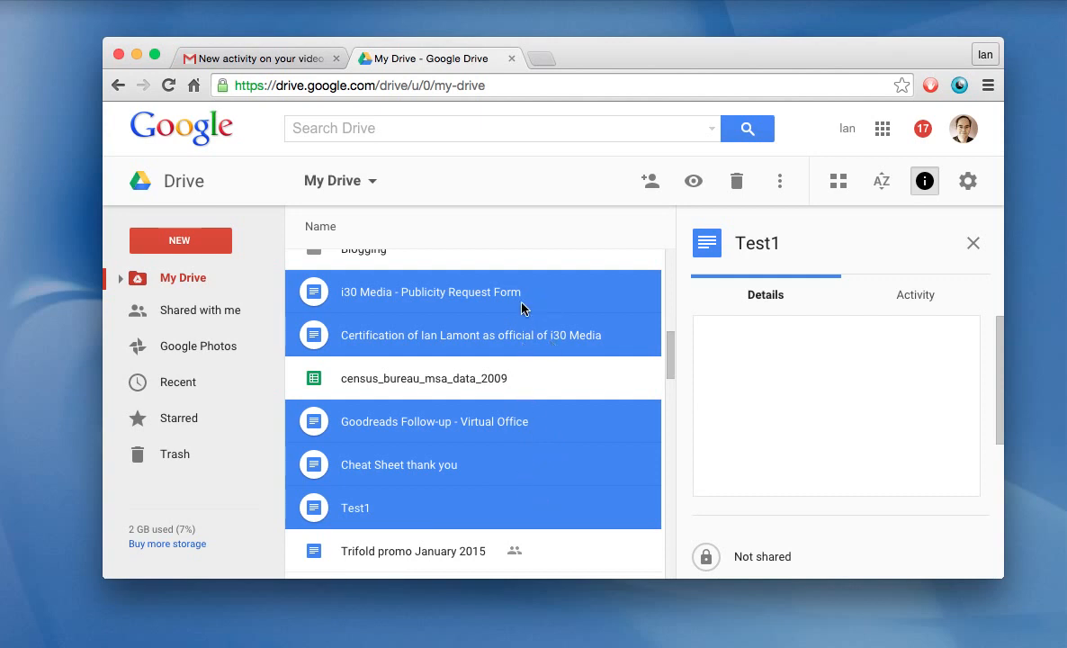
pyautogui.moveTo(547, 300)
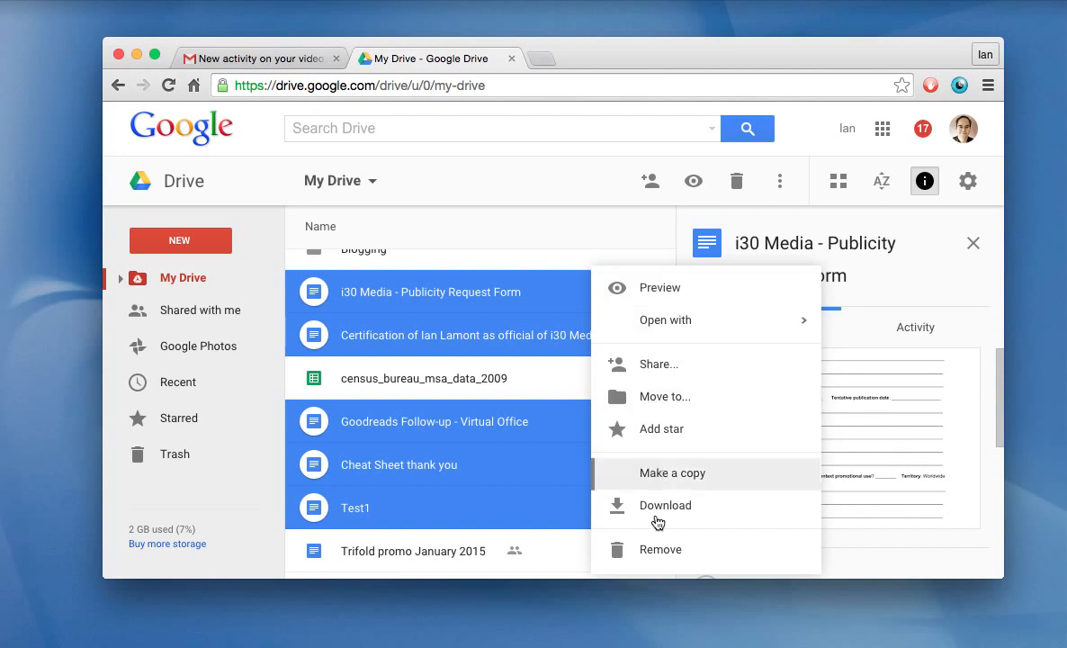
pyautogui.moveTo(580, 187)
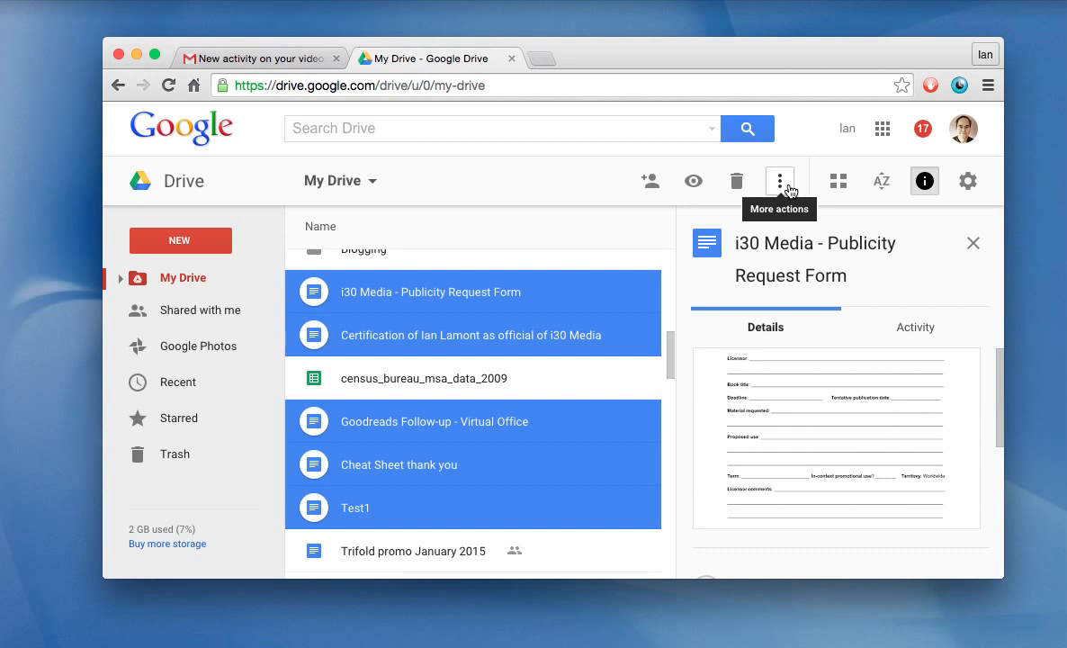
# - Download the five selected Docs from the More actions menu as one zip
pyautogui.click(779, 180)
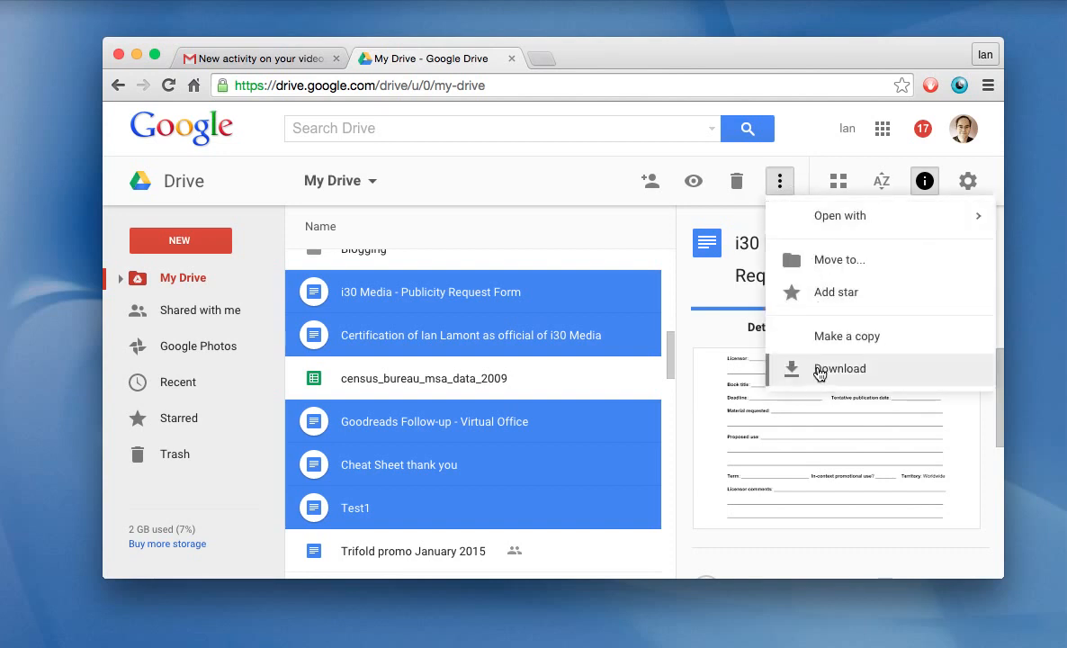
pyautogui.click(839, 368)
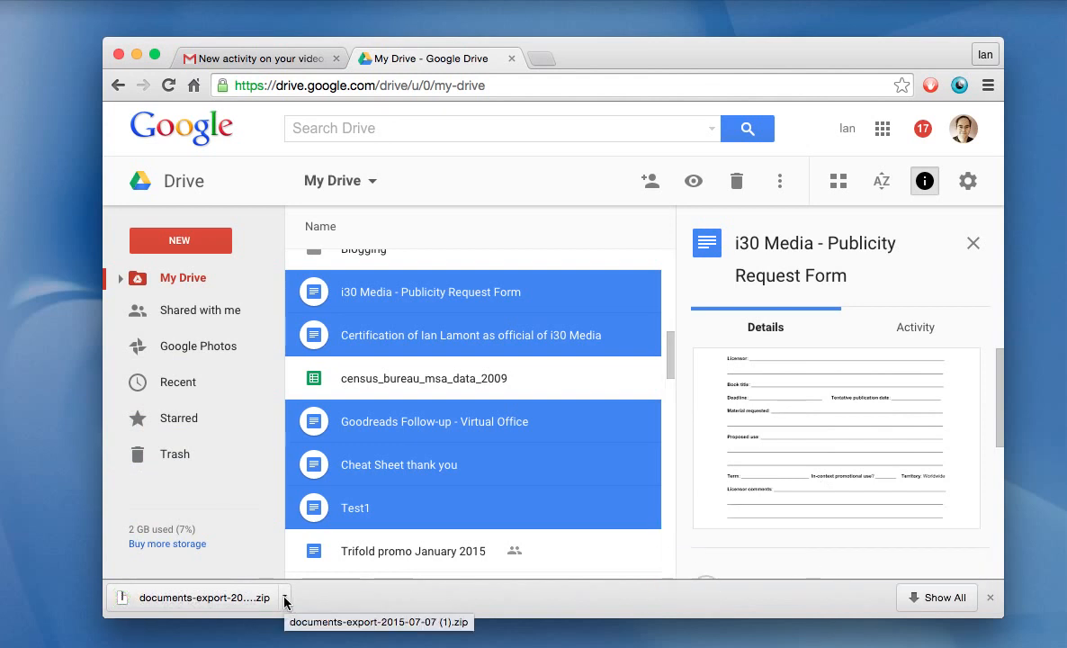
# - Reveal the zip in Finder and expand the extracted documents-export-2015-07-07 (1) folder
pyautogui.click(284, 597)
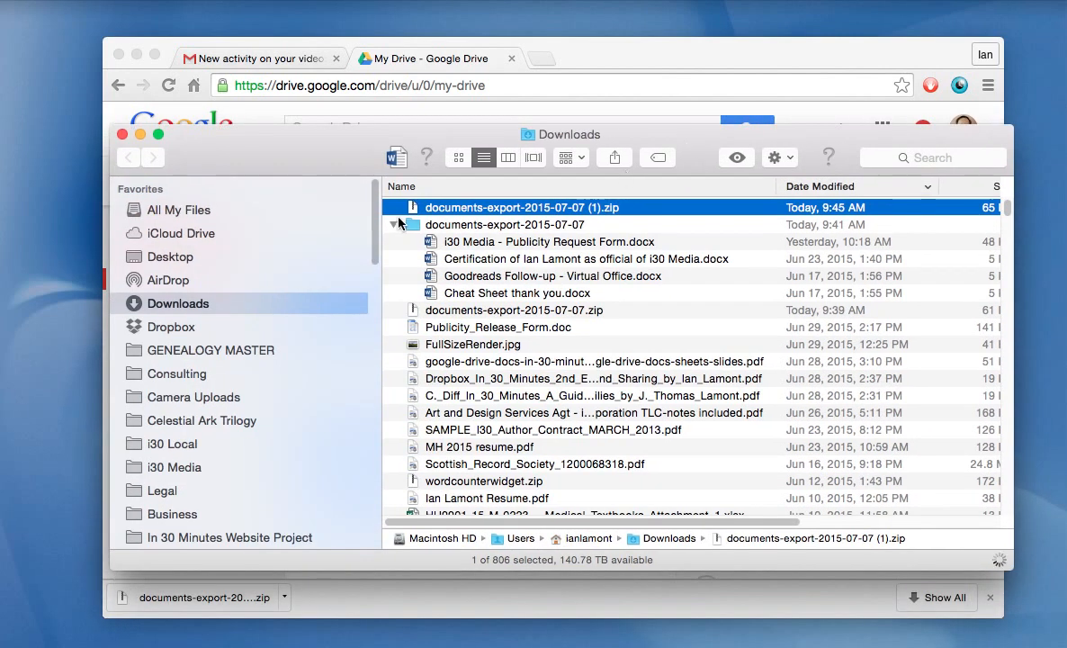
pyautogui.moveTo(409, 208)
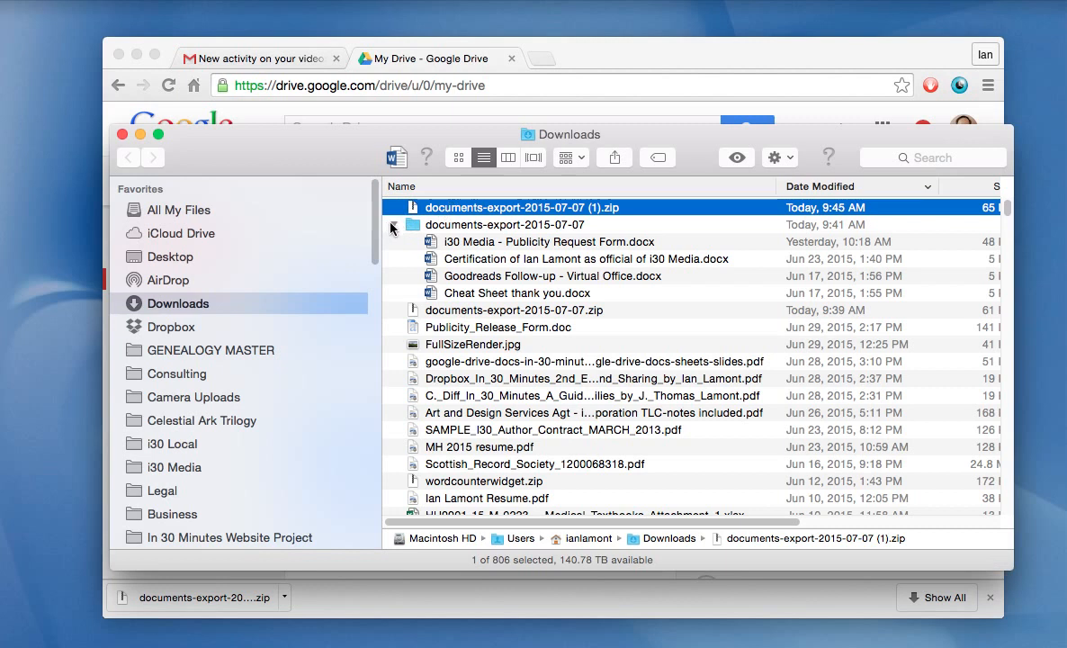
pyautogui.click(392, 224)
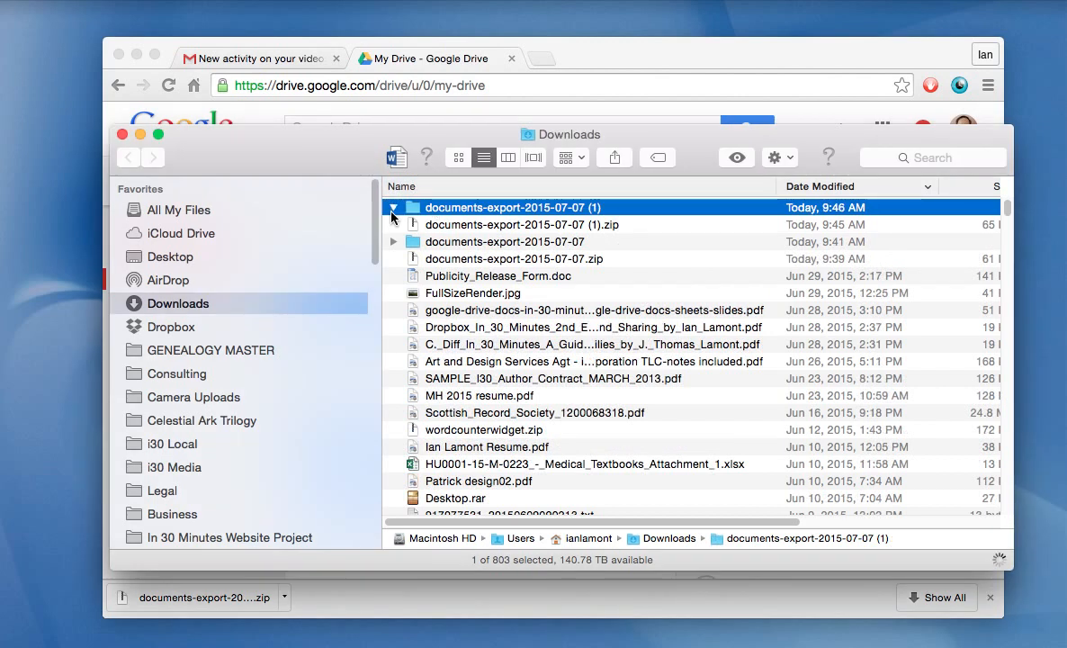
pyautogui.moveTo(447, 235)
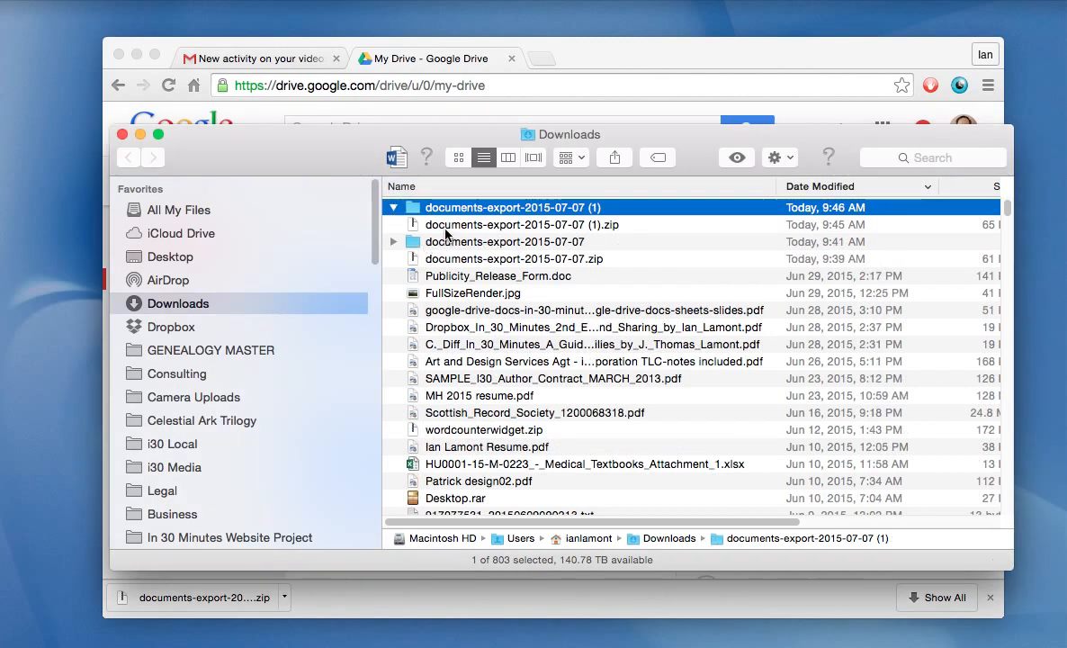
pyautogui.click(393, 208)
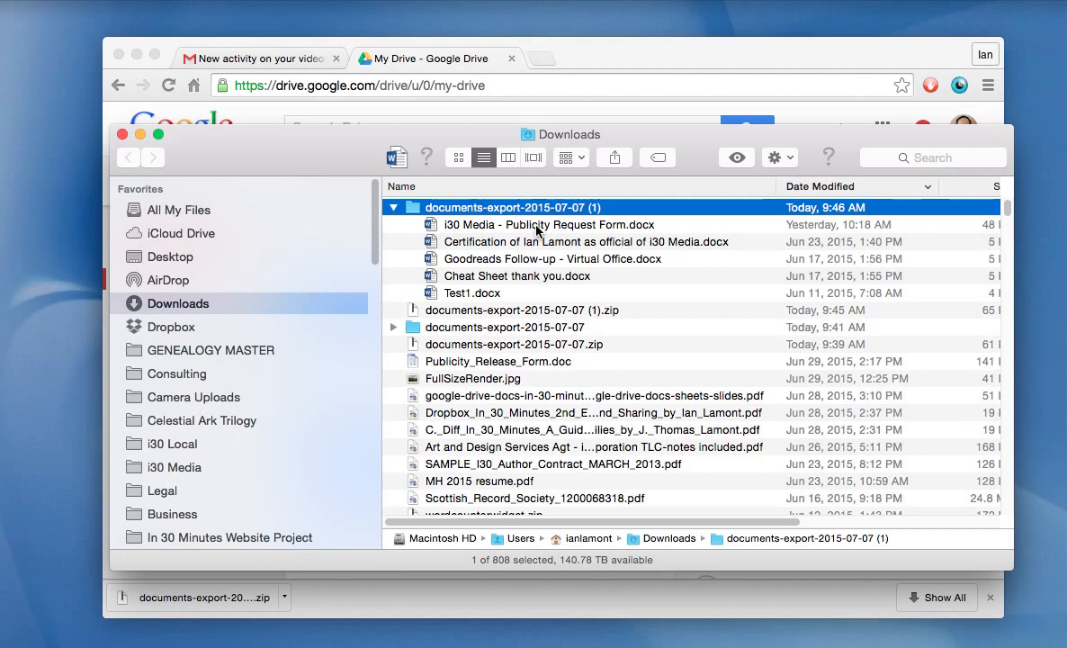
pyautogui.moveTo(607, 236)
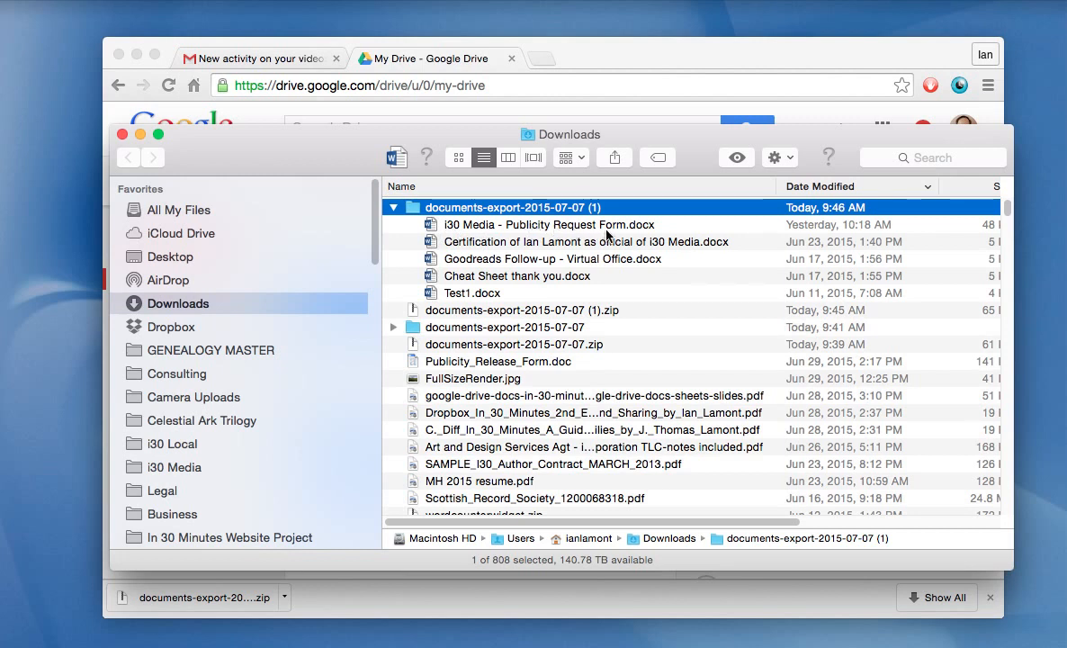
pyautogui.moveTo(515, 274)
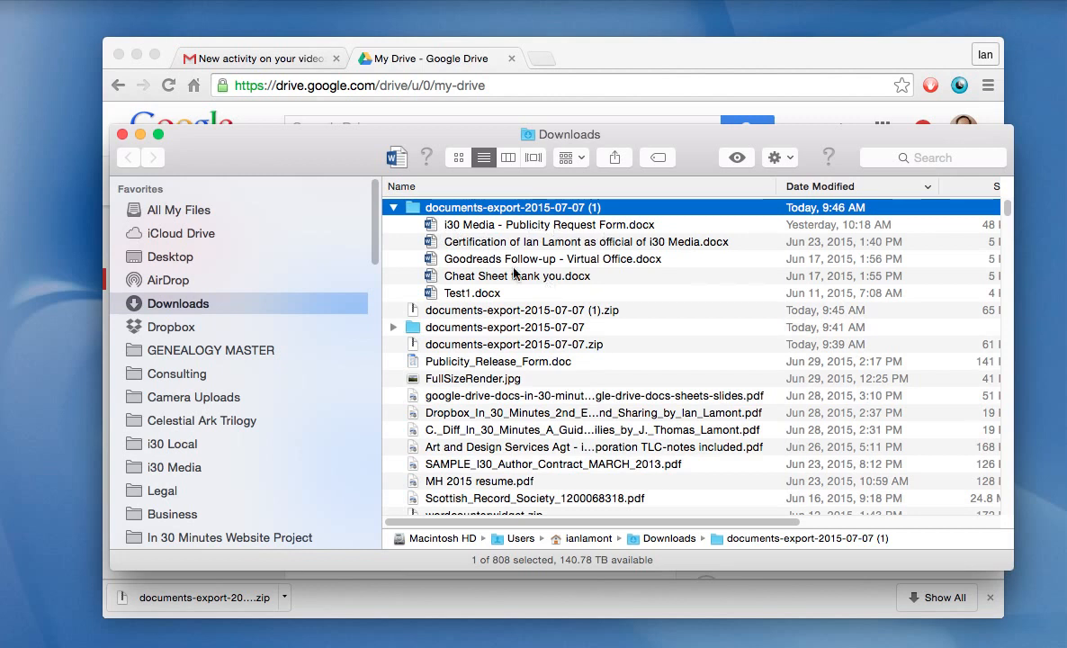
pyautogui.moveTo(585, 286)
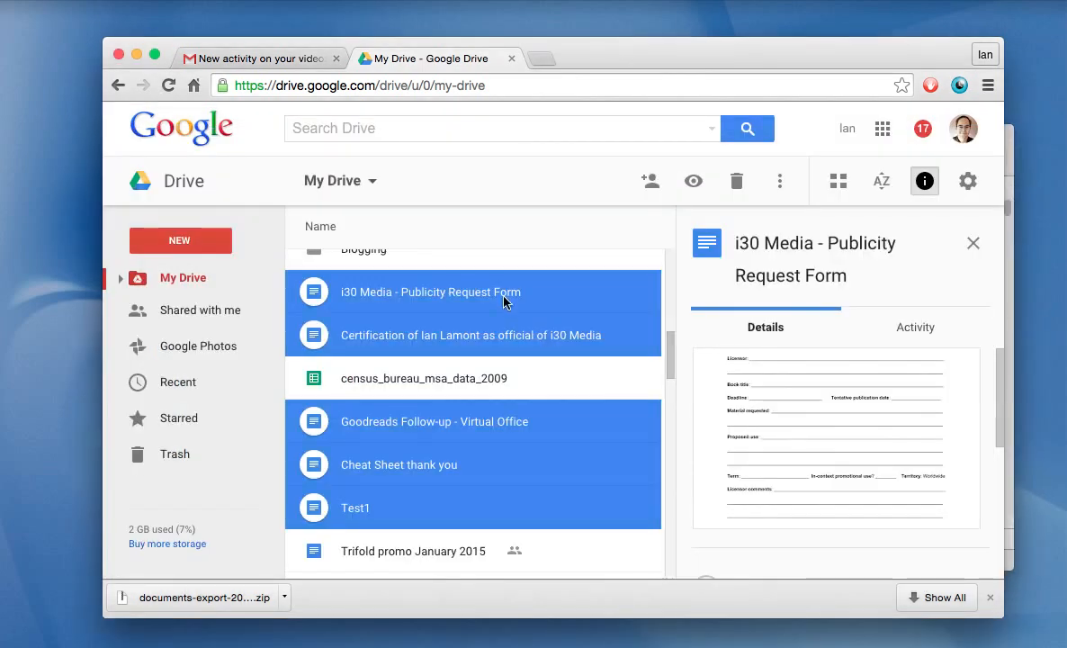
pyautogui.moveTo(321, 296)
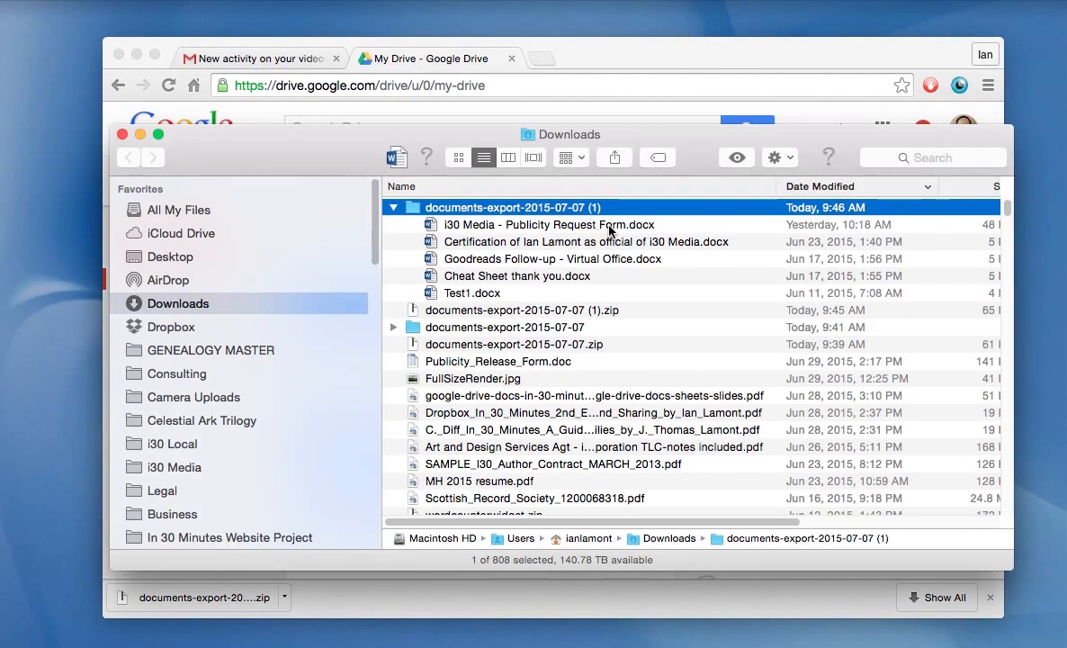
pyautogui.moveTo(555, 280)
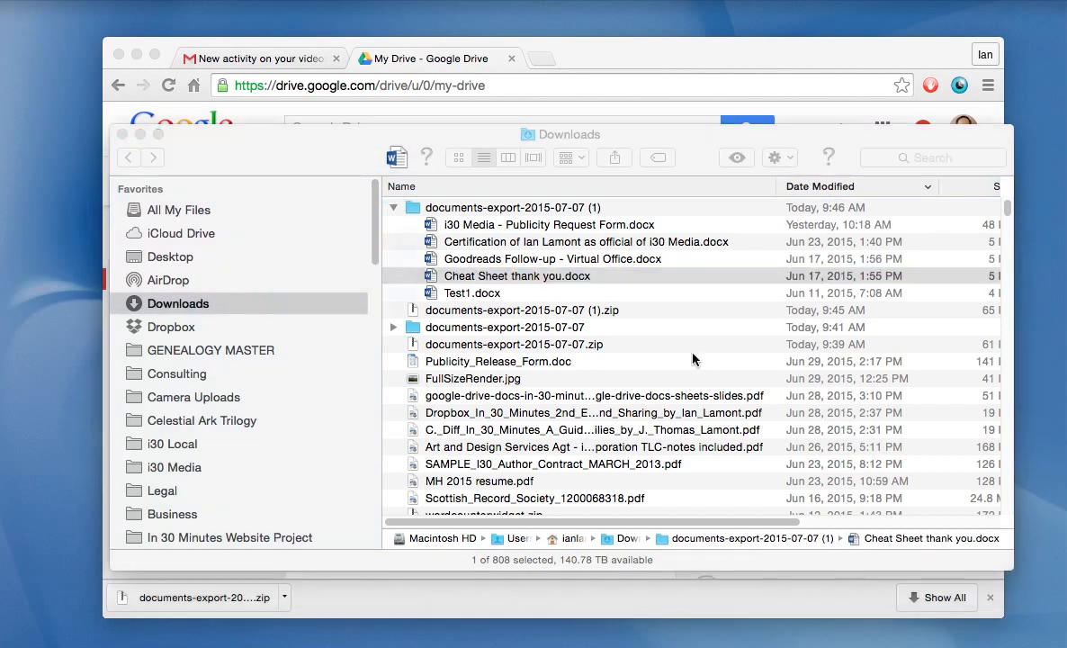
pyautogui.moveTo(681, 352)
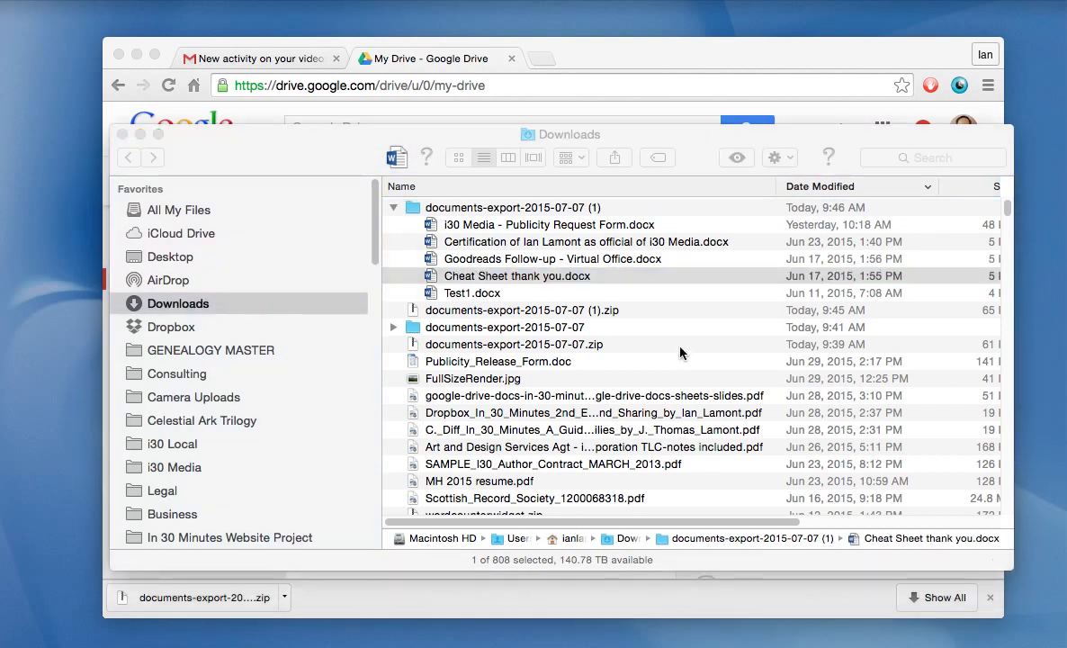
# - Open Cheat Sheet thank you.docx from the extracted folder in Microsoft Word
pyautogui.doubleClick(516, 275)
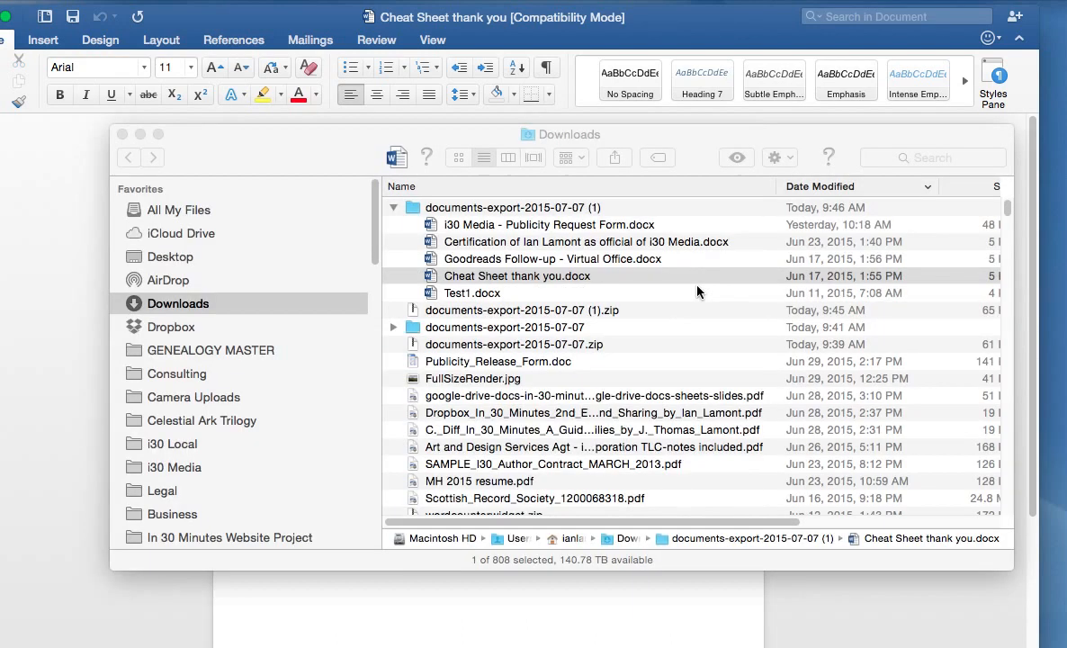
# - Bring Google Drive forward and scroll My Drive to C Diff Refresh Timeline and IBPA Bio
pyautogui.click(517, 275)
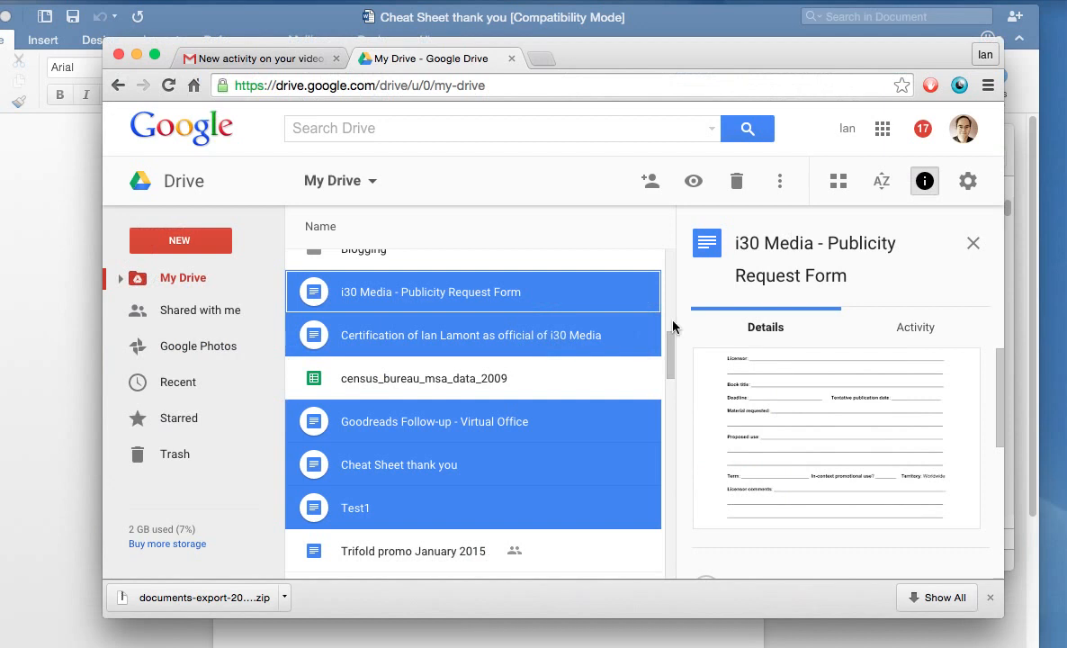
pyautogui.moveTo(666, 349)
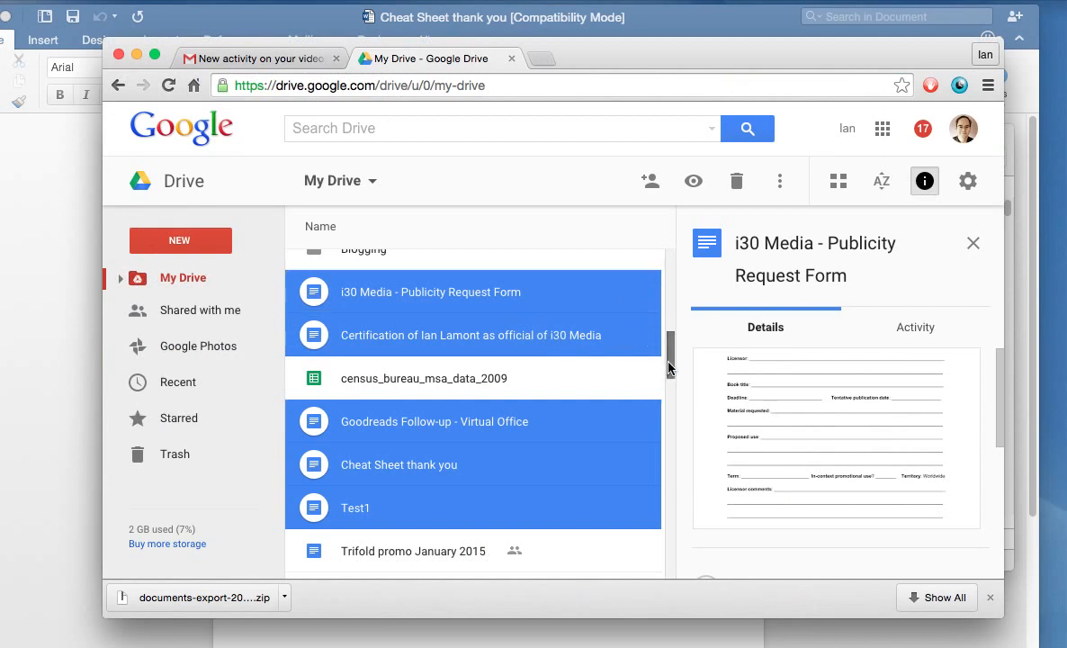
pyautogui.scroll(-3)
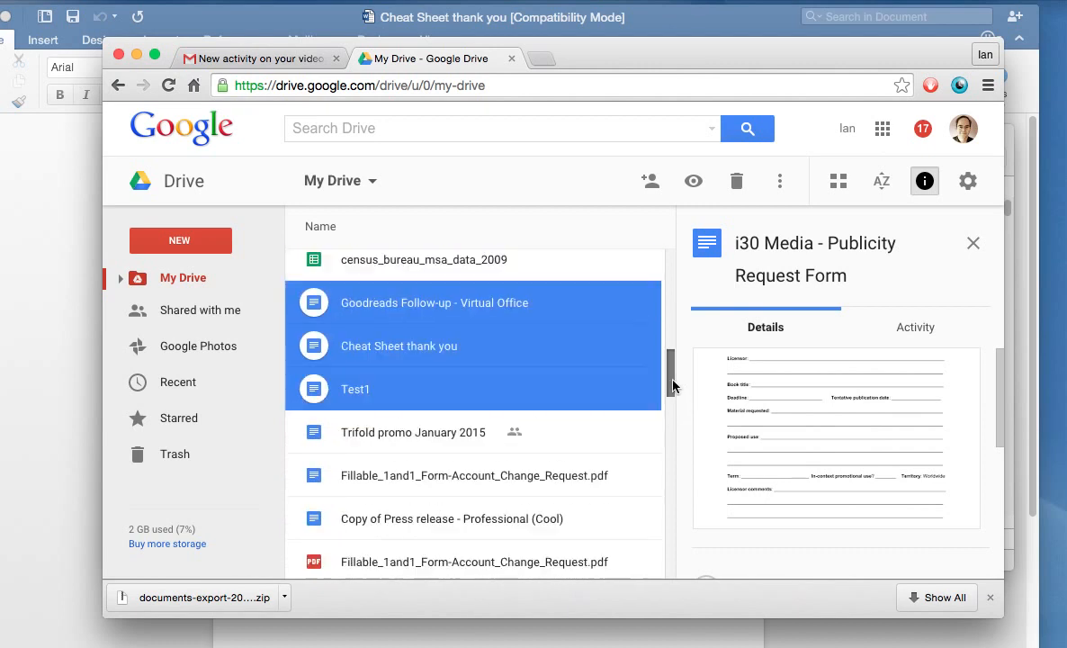
pyautogui.scroll(-3)
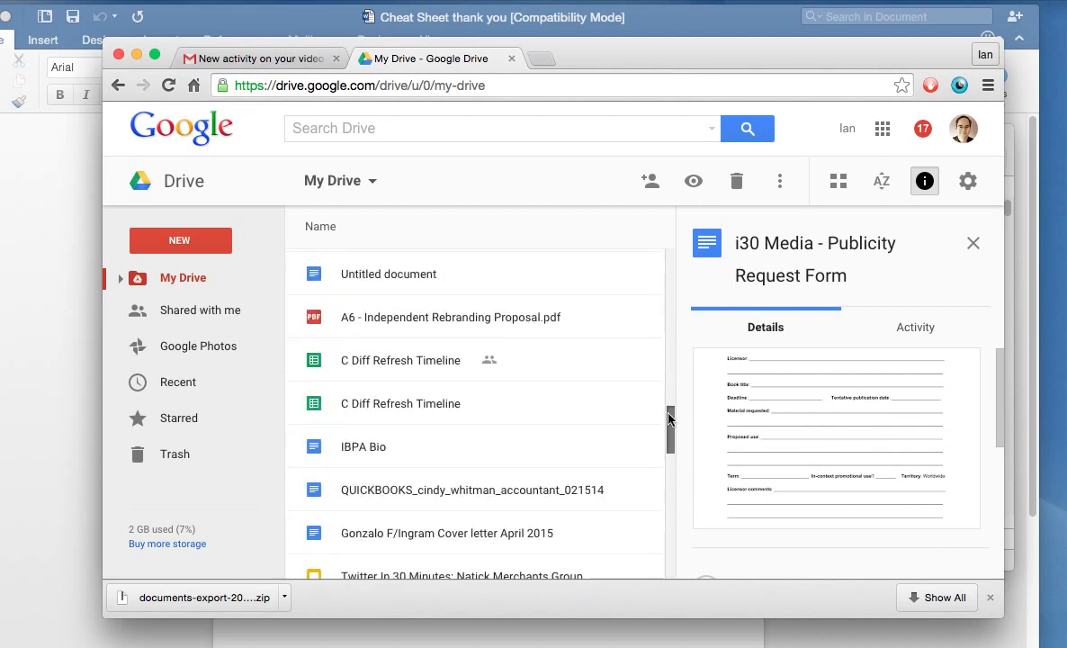